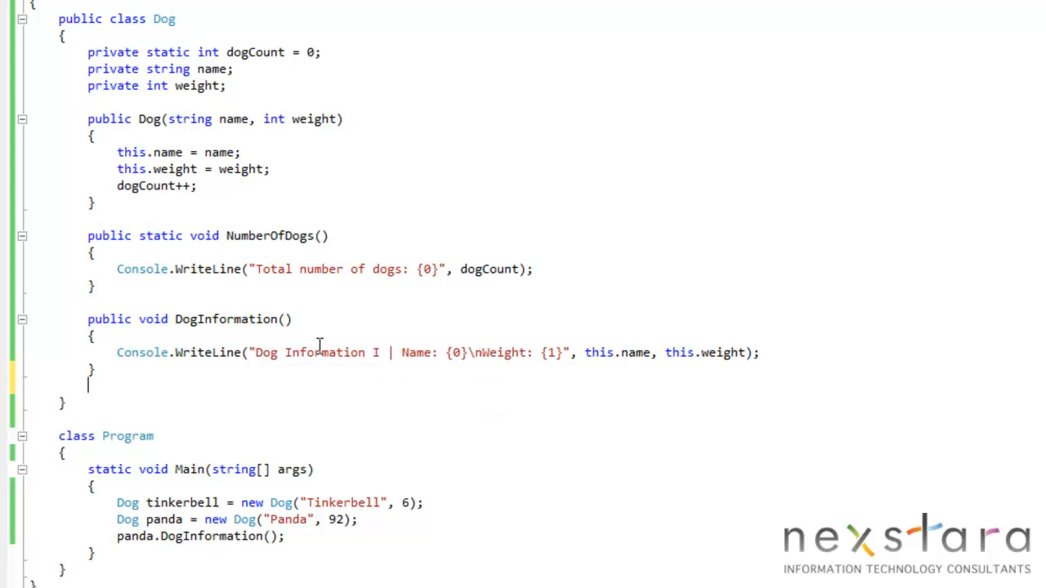
Declare a second overload public void DogInformation(string name) below the first method
type("public")
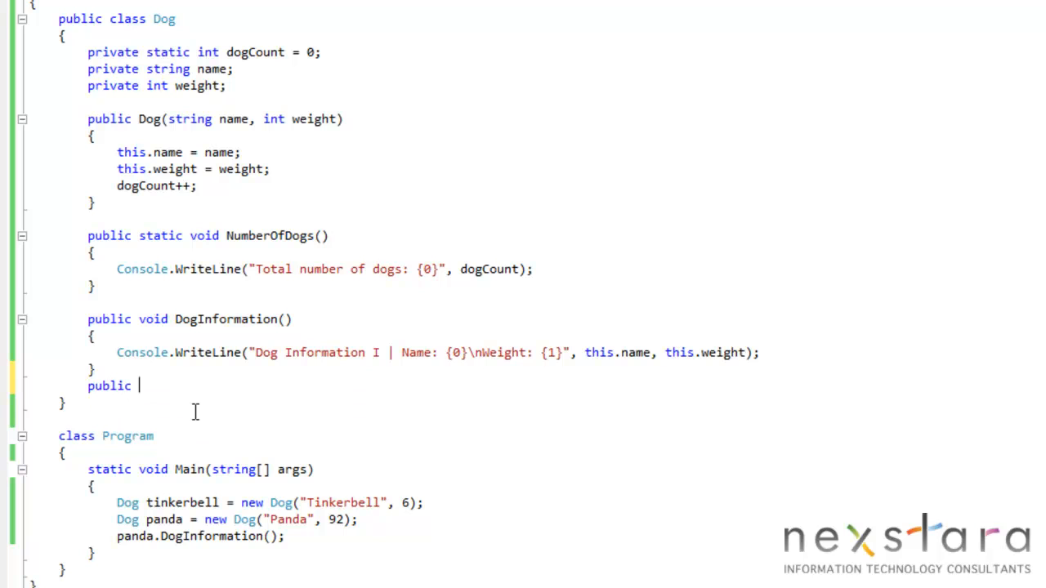
type("void Dog")
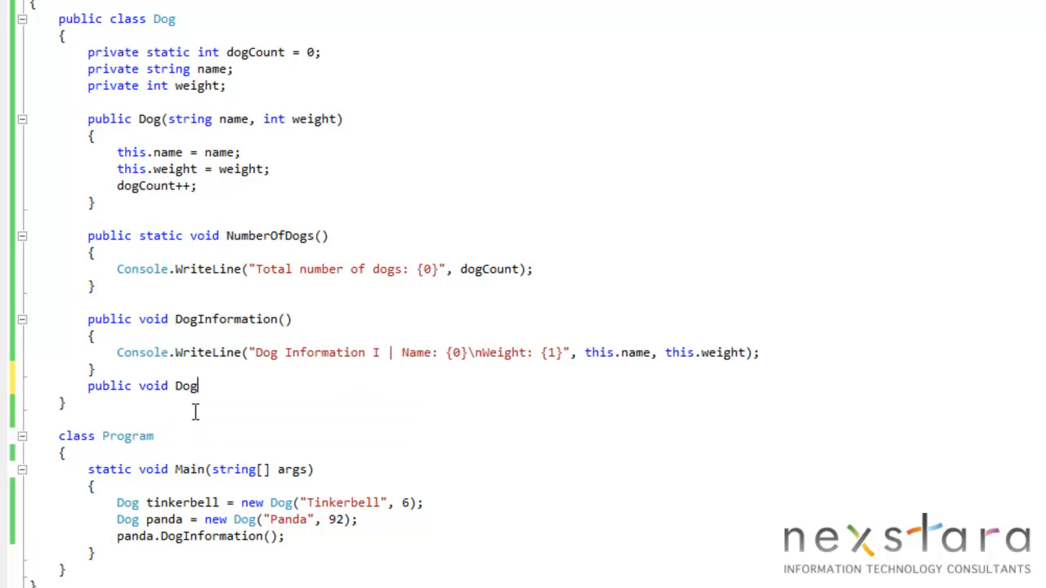
type("Information(")
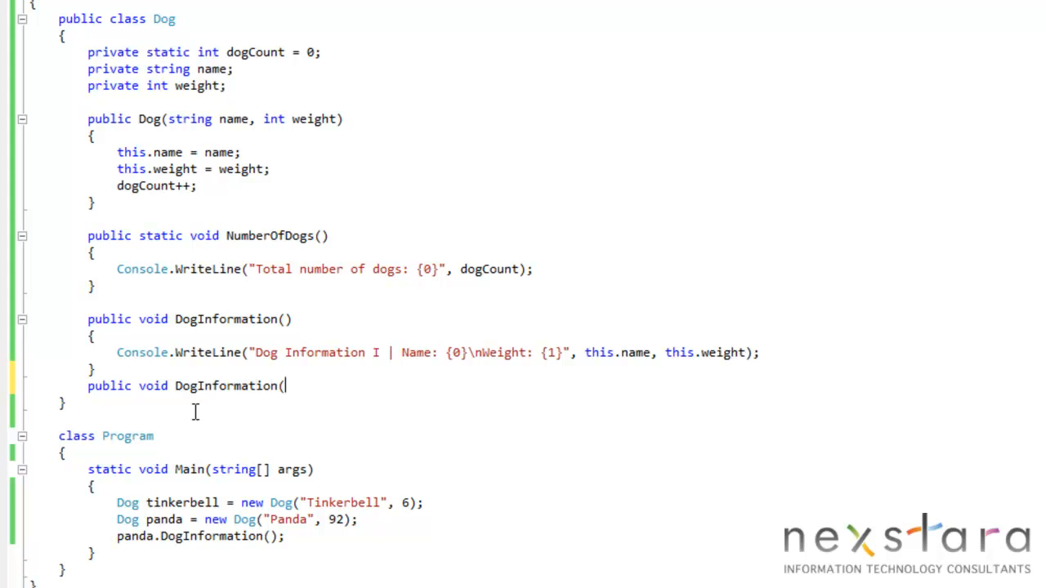
mouse_move(199, 419)
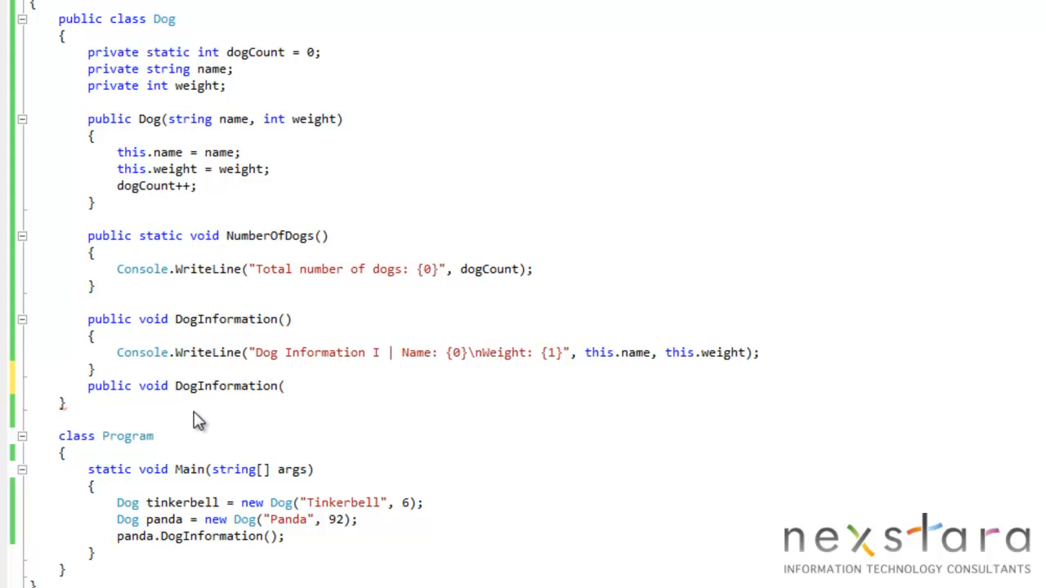
type("string")
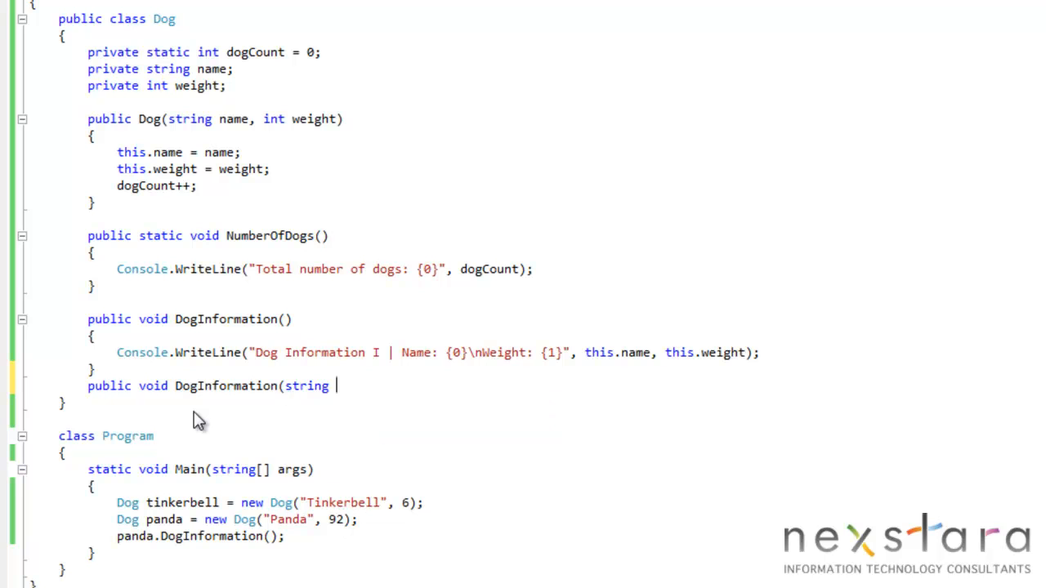
type("name)")
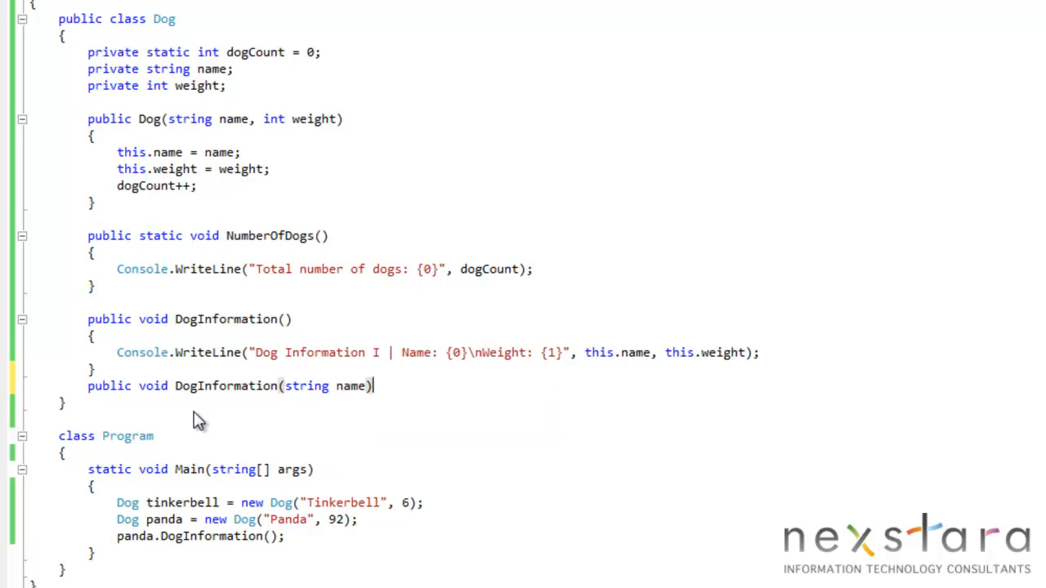
key("enter")
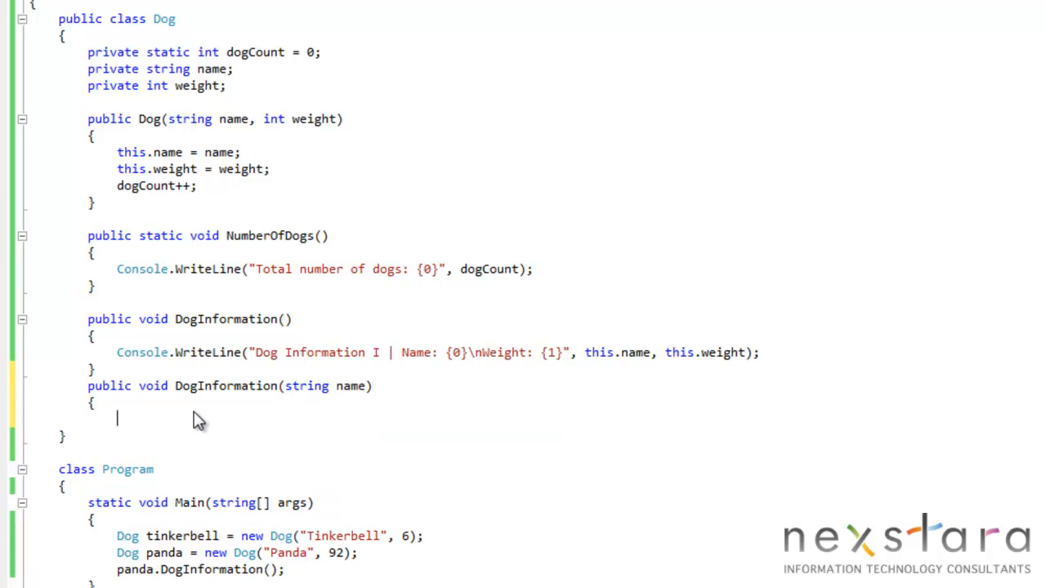
Fill its body with this.name = name; and an 'Overloaded II' Console.WriteLine message
type("this.")
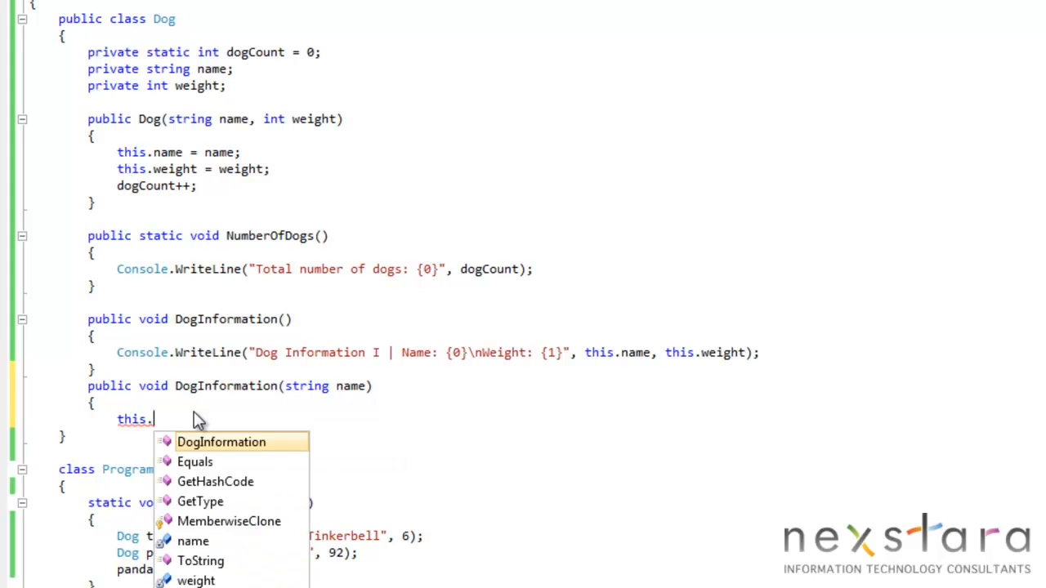
type("name = name;")
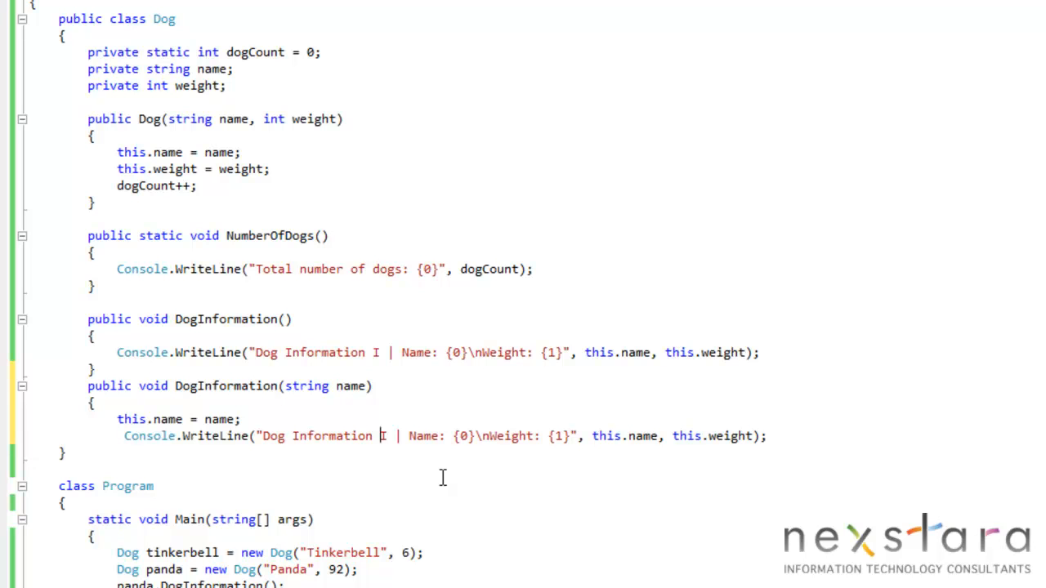
type("Overloaded I")
type("p")
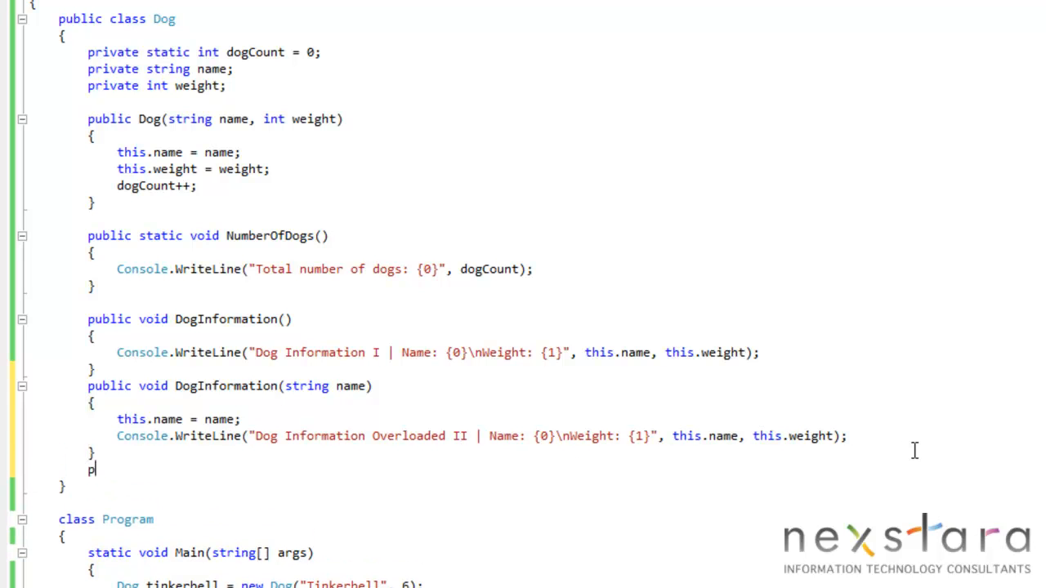
Write public void DogInformation(string name, int weight) setting this.name and this.weight with an 'Overloaded III' line
type("ublic void")
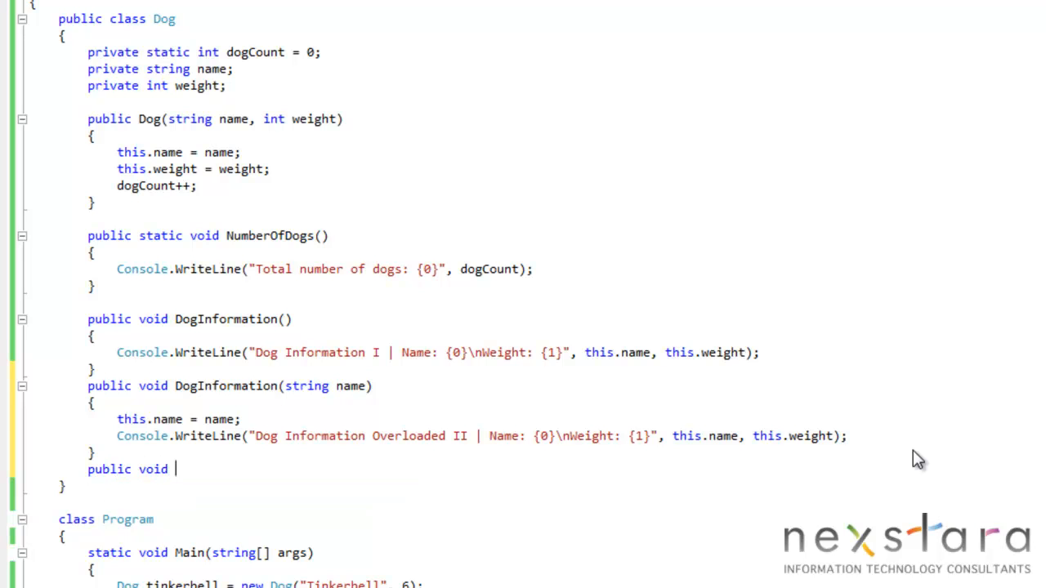
type("DogInformation")
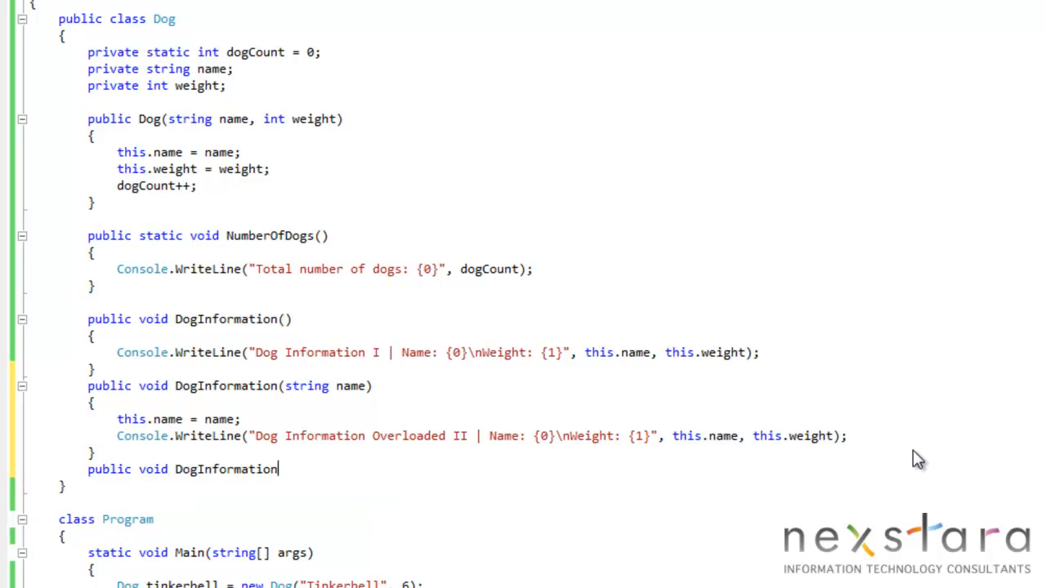
type("(")
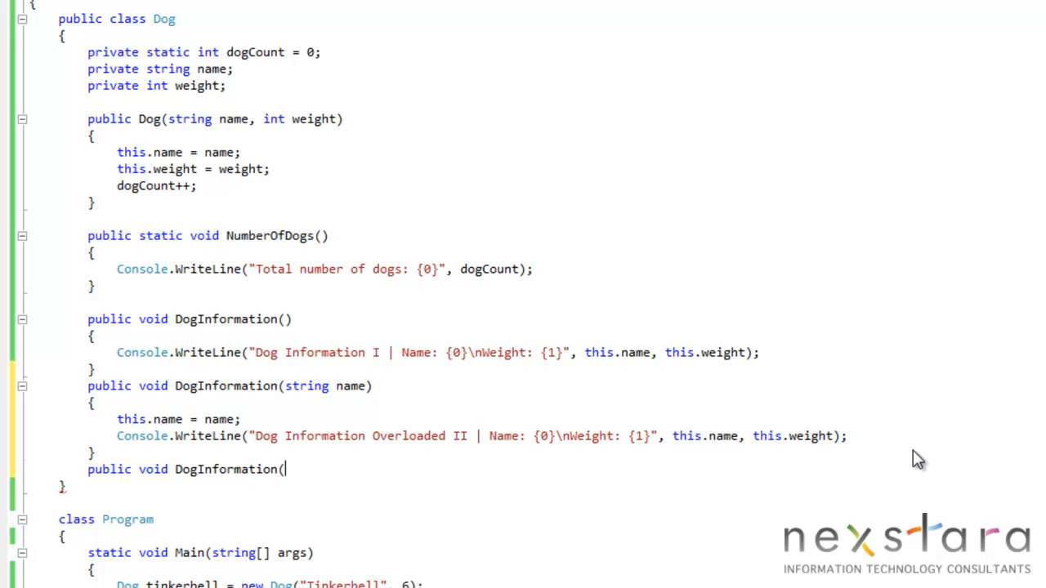
type("string name,")
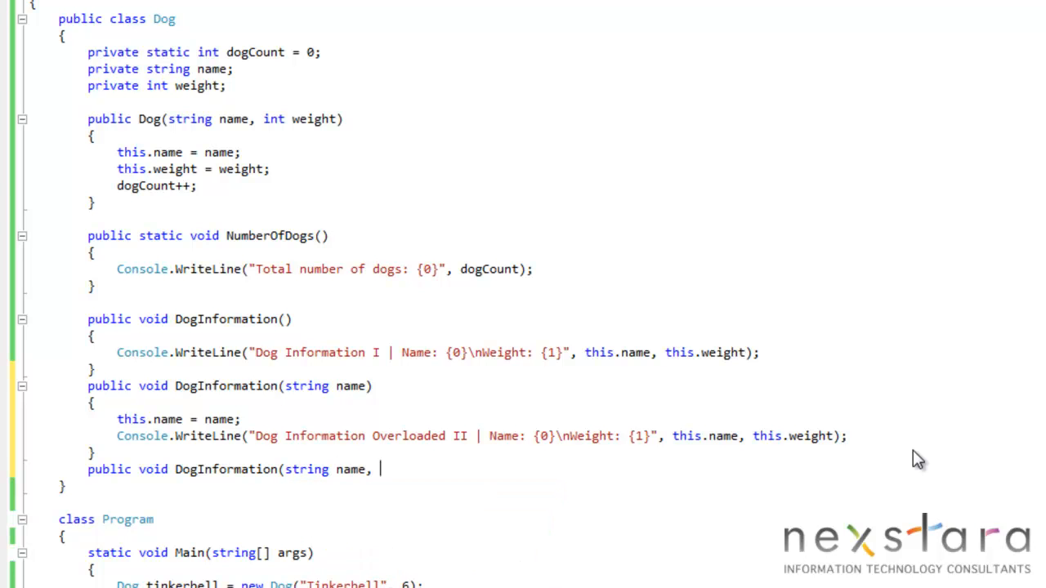
type("int weight)")
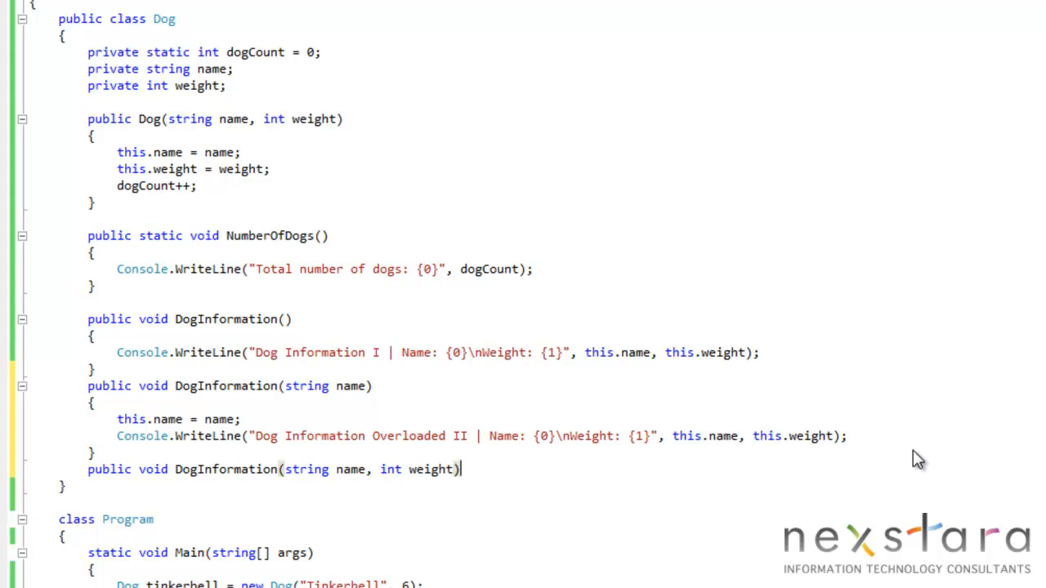
type("this")
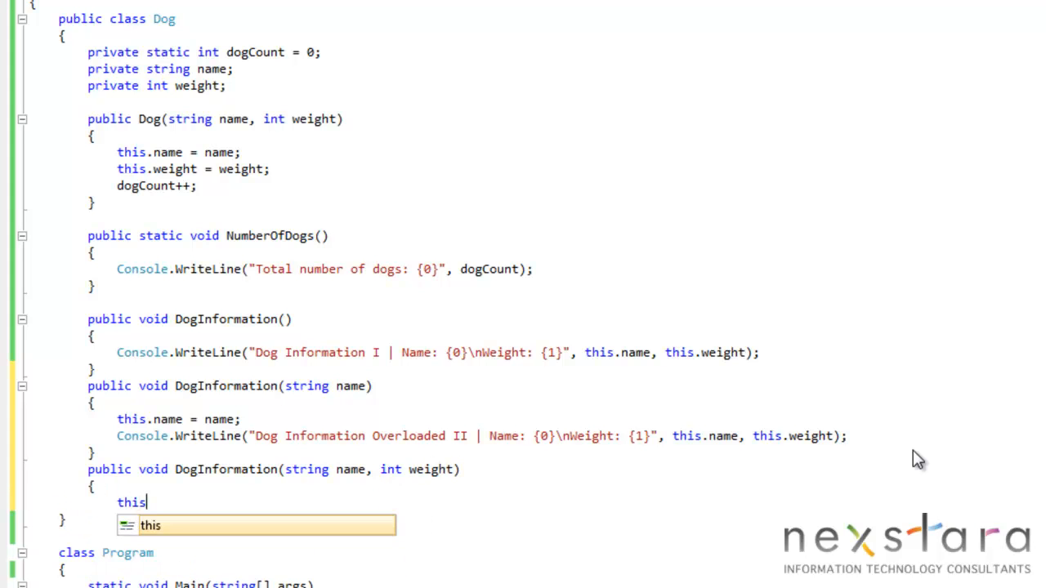
type("this.name = name;")
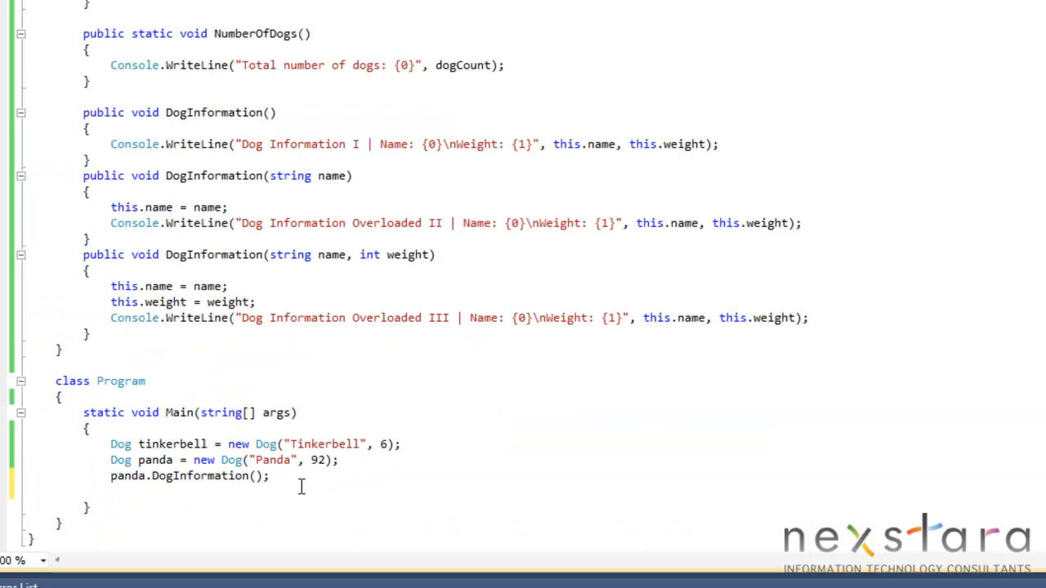
Call panda.DogInformation("Pandamonium"); in Main and run to see Panda then Pandamonium weighing 92
type("panda.DogInformation(")
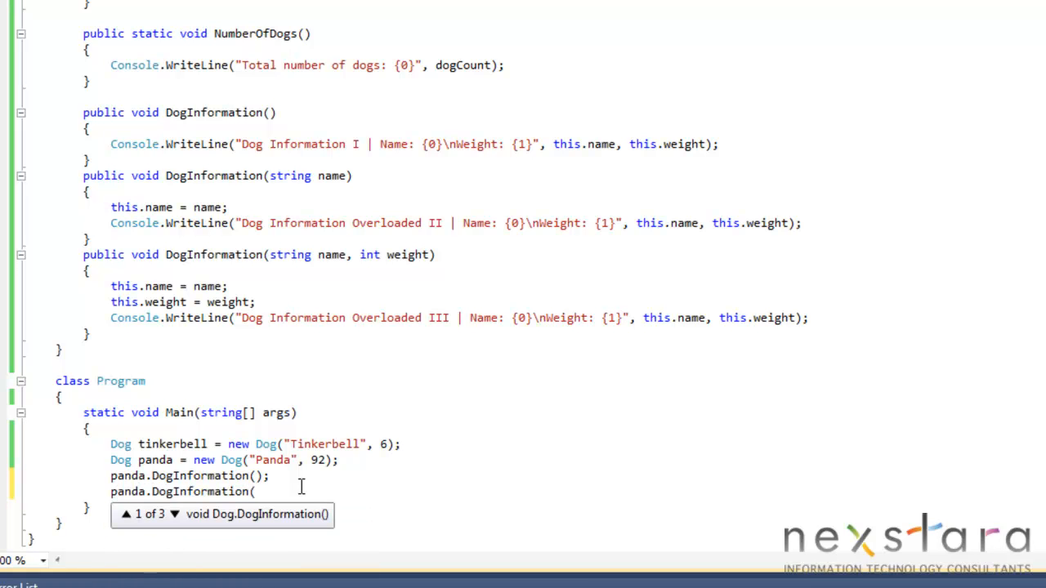
type("\"Panda")
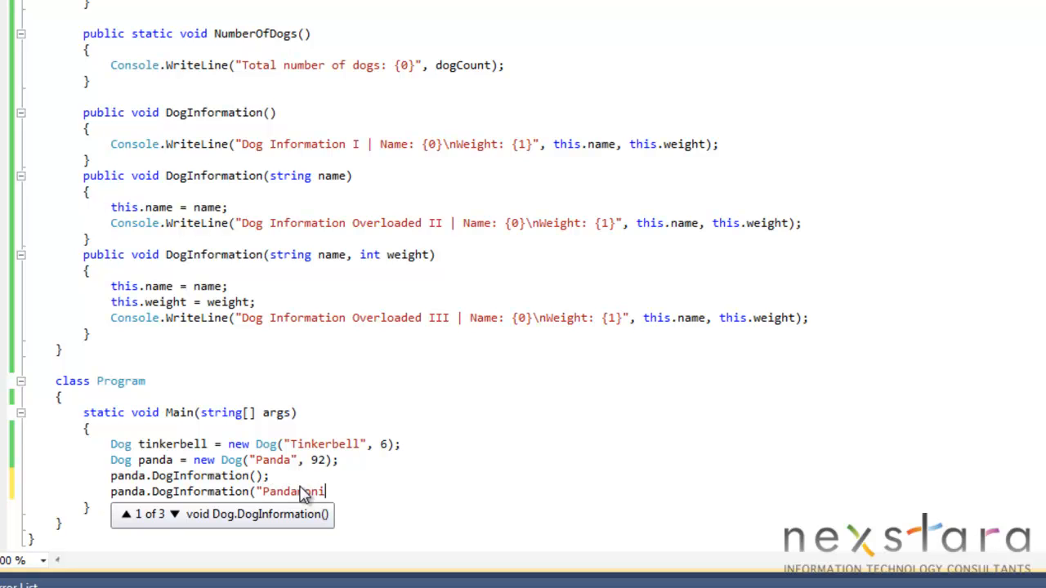
type("moni")
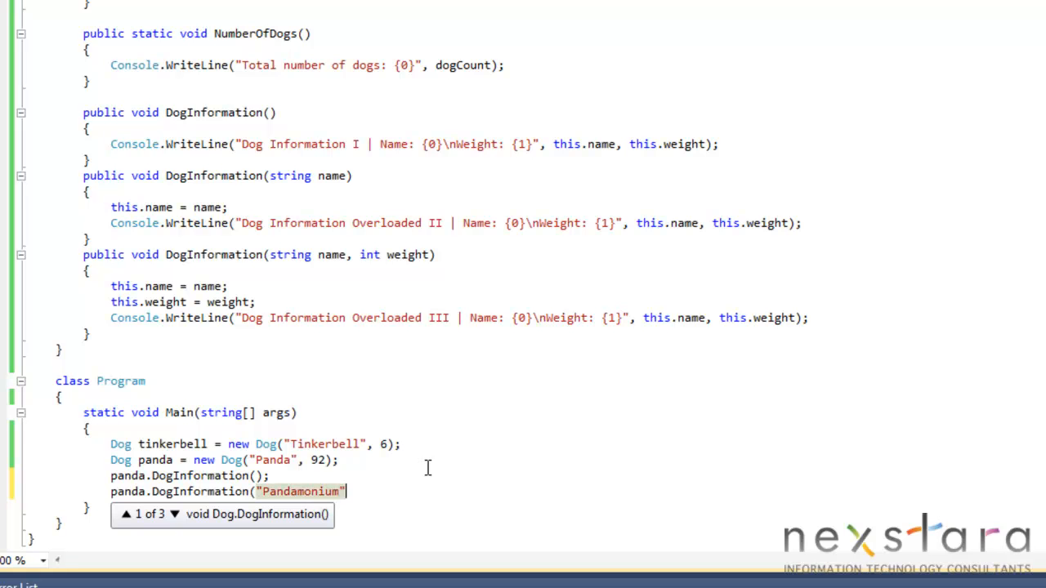
type(");")
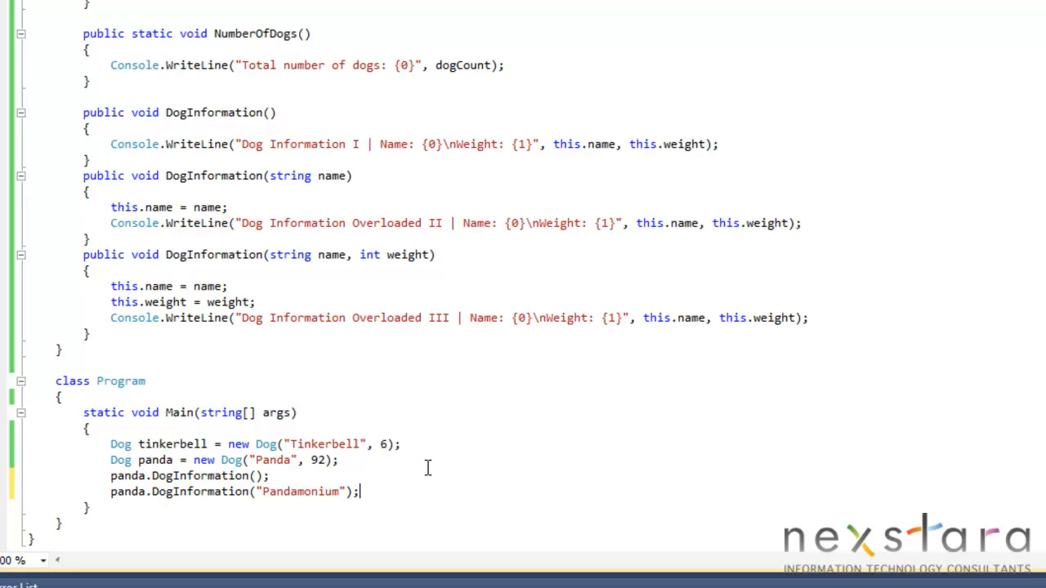
key("F5")
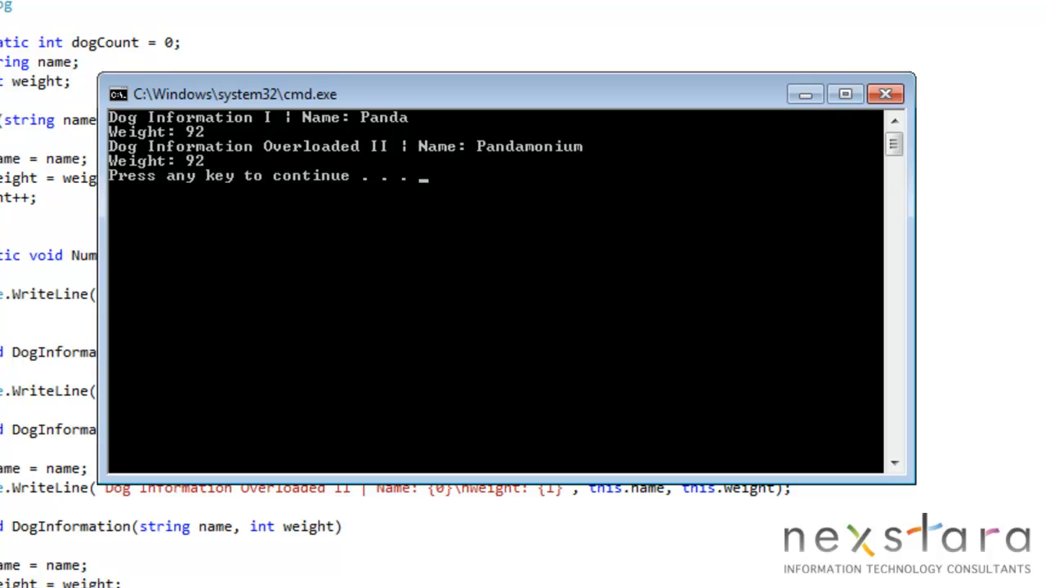
mouse_move(480, 127)
type("pa")
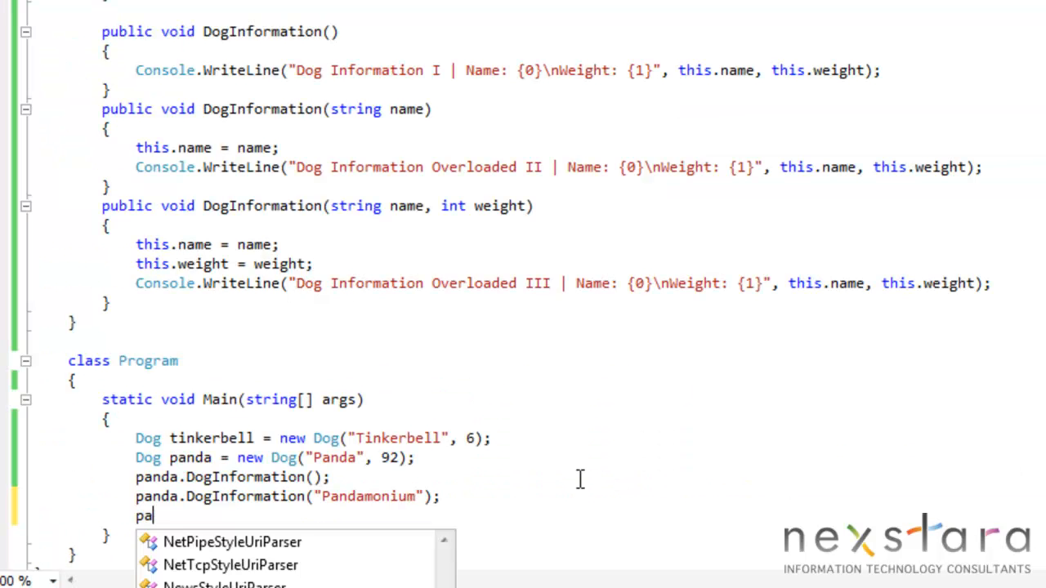
Call panda.DogInformation("Pandbear", 98); in Main and run the program again
type("nda.DogInformation(\"")
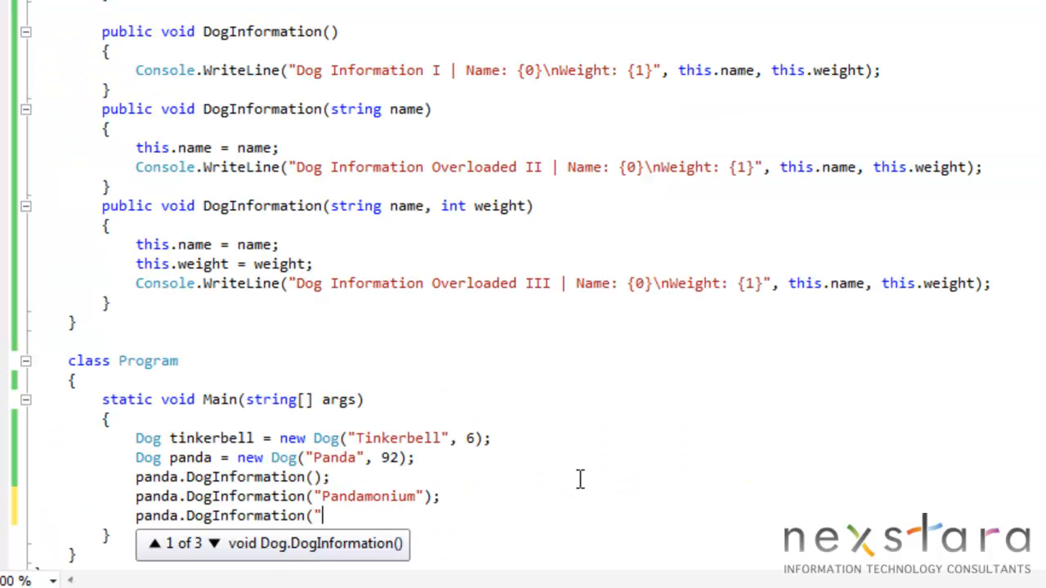
type("Pandbear\"")
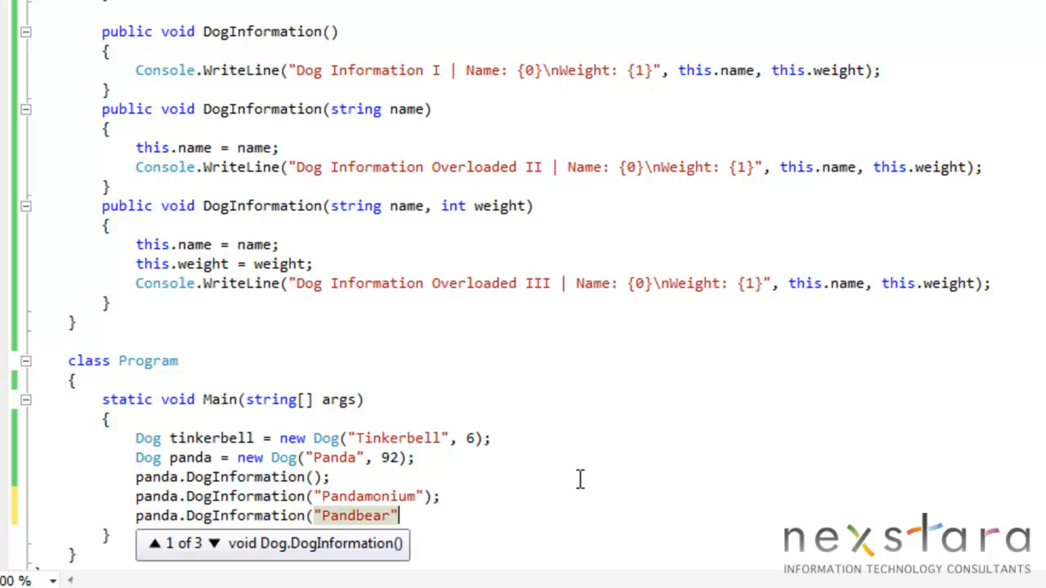
type(",9")
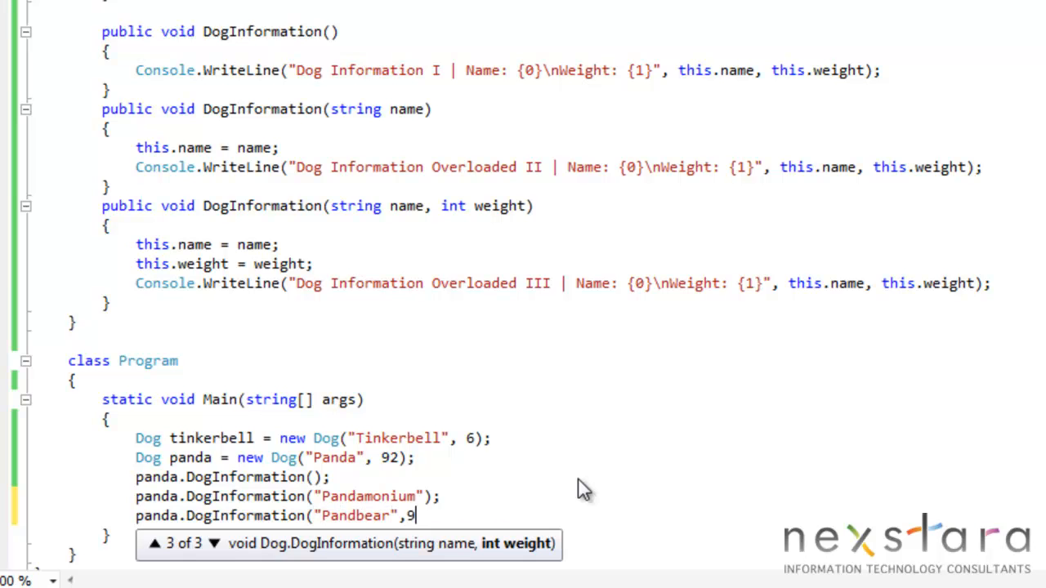
type("8);")
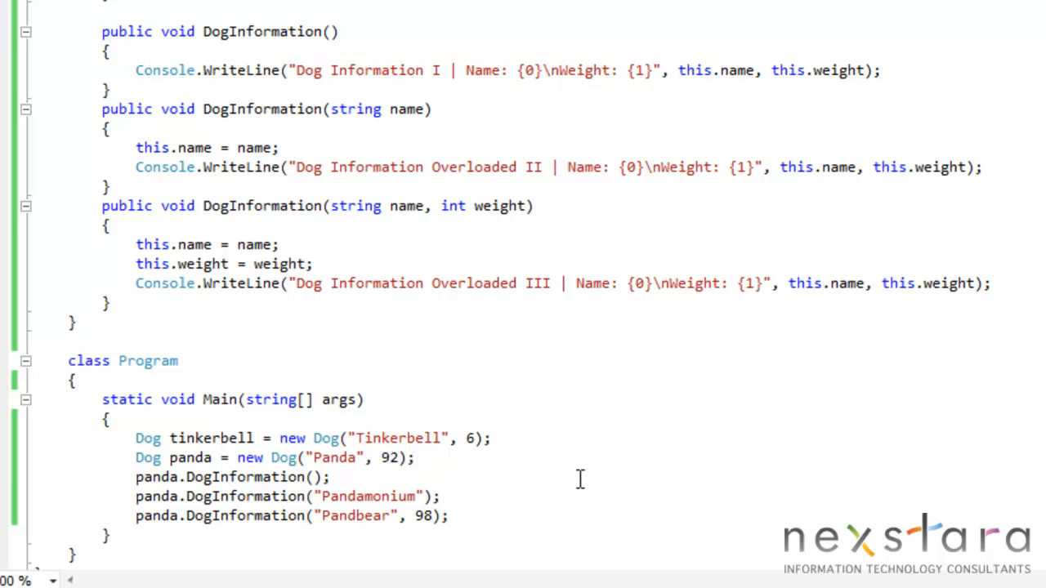
key("F5")
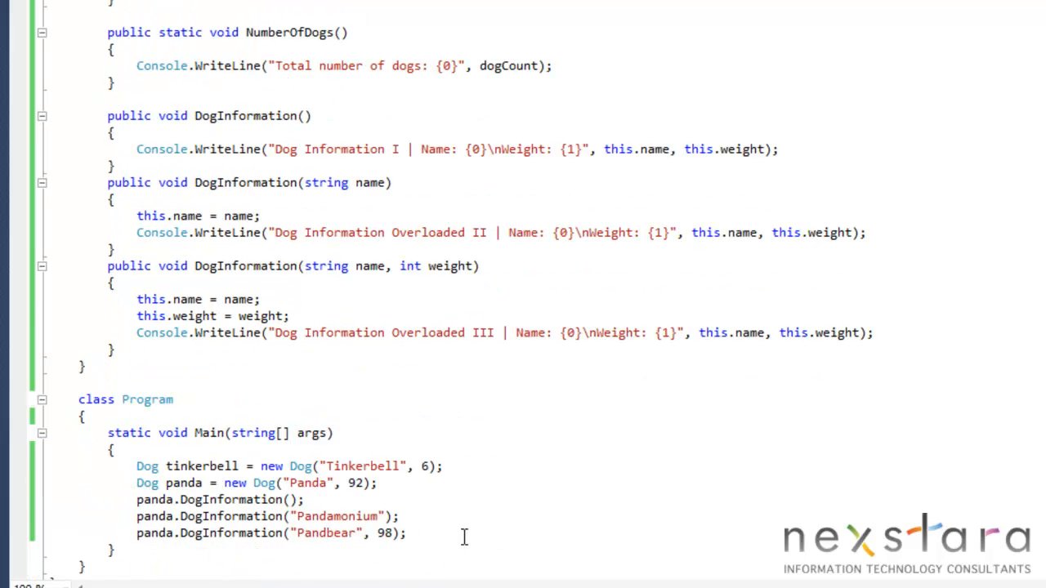
Delete the extra DogInformation calls from Main, leaving panda.DogInformation()
left_click_drag(138, 500, 406, 533)
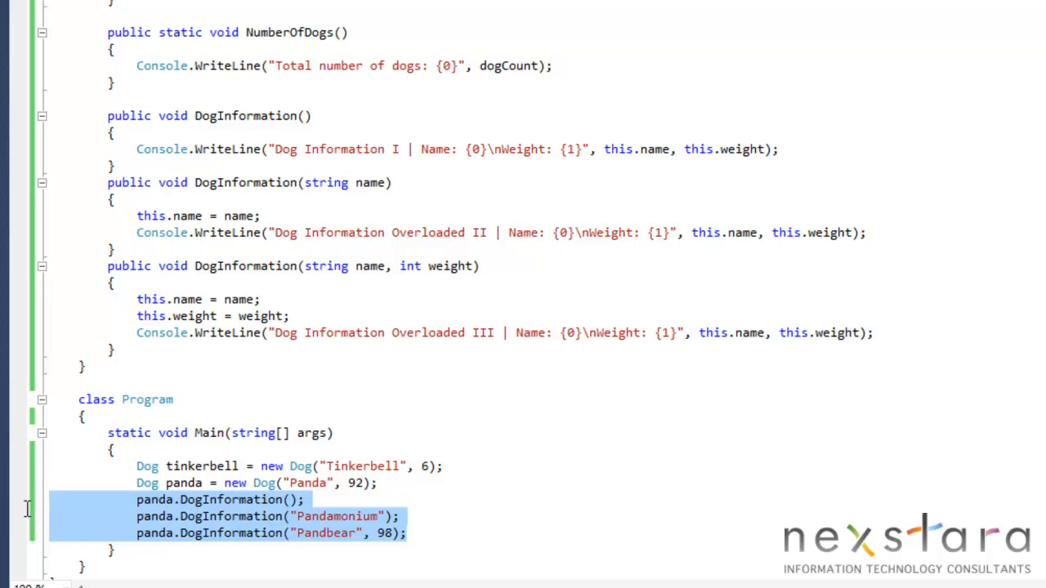
key("Delete")
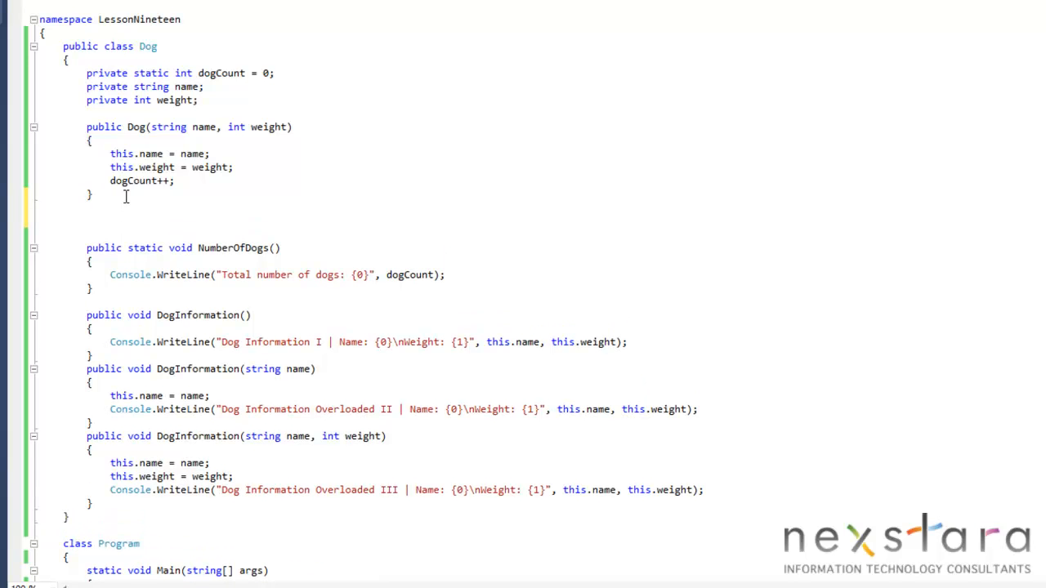
Add a public Dog(string name) constructor that sets the name and increments dogCount, without a weight assignment
type("public Dog(")
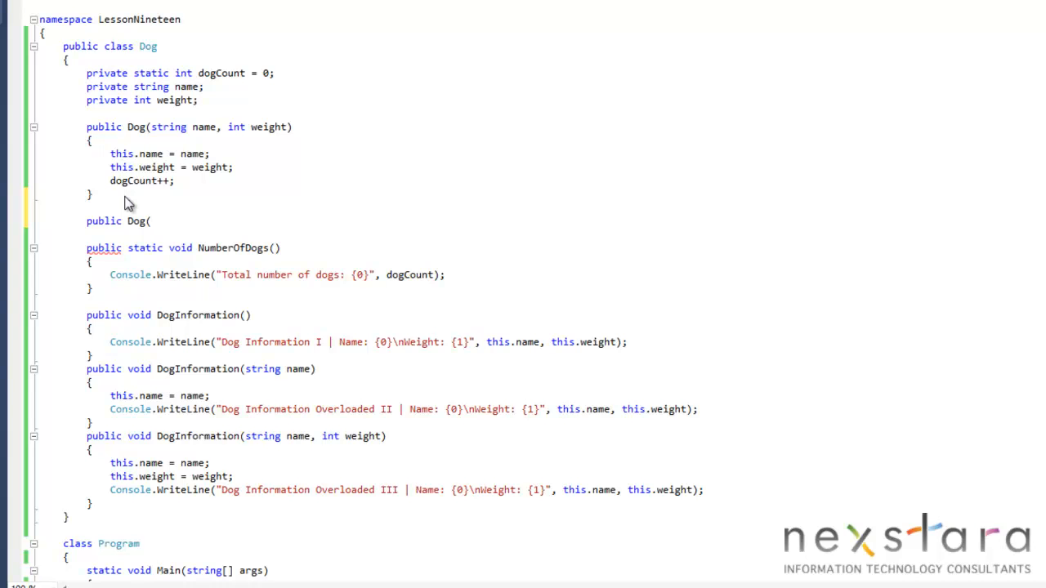
type("string")
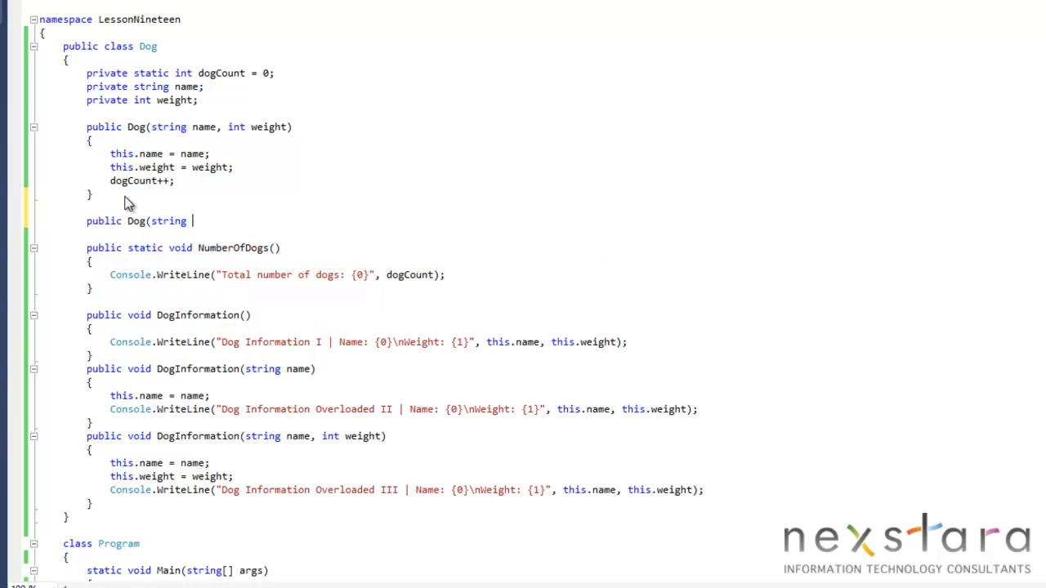
type("name)")
type("{")
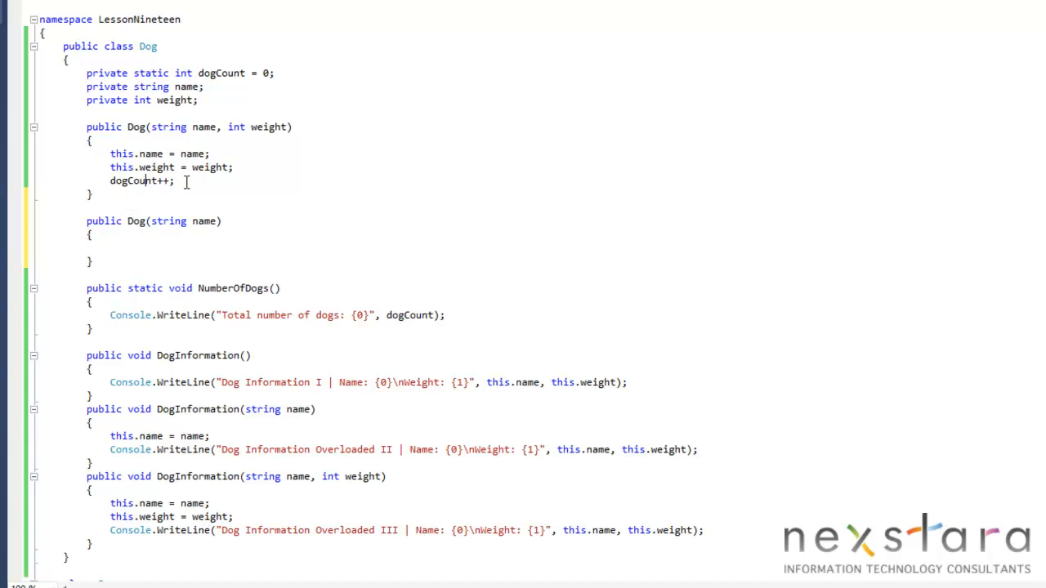
left_click_drag(111, 153, 173, 180)
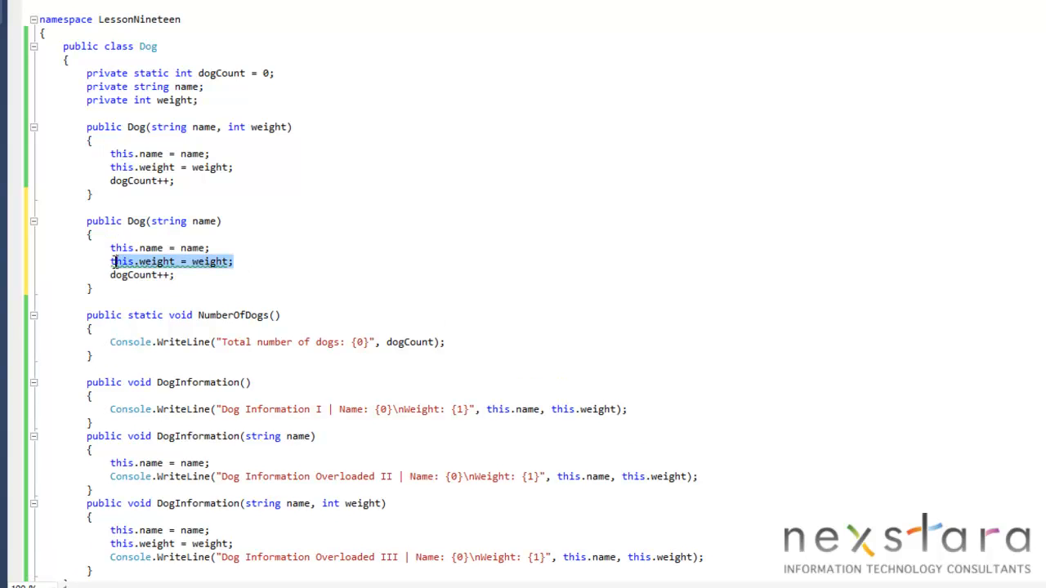
key("Delete")
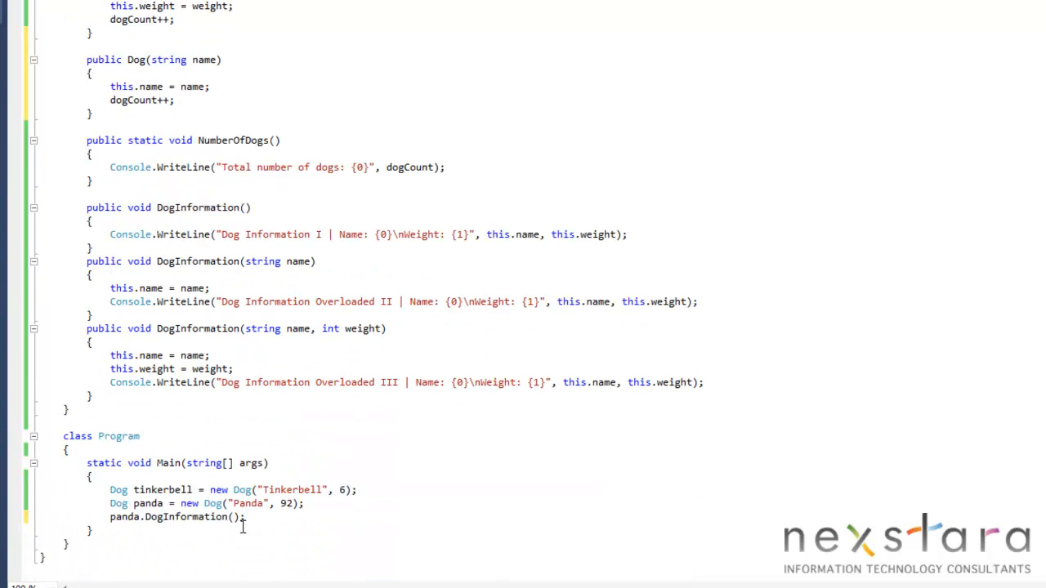
Create tinkerbell with new Dog("Tinkerbell") and call tinkerbell.DogInformation(); below the panda call
key("enter")
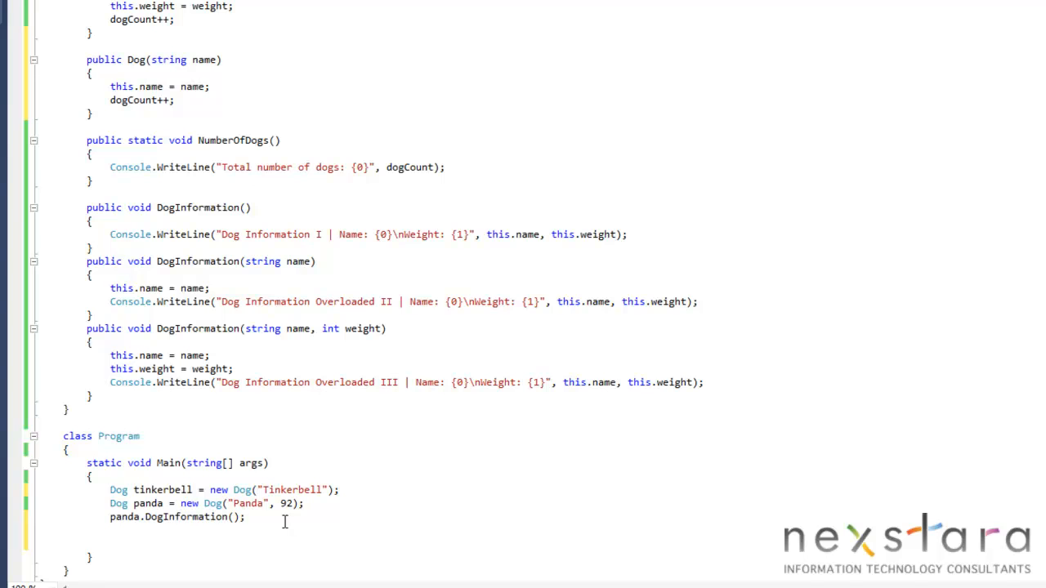
type("tinkerbell")
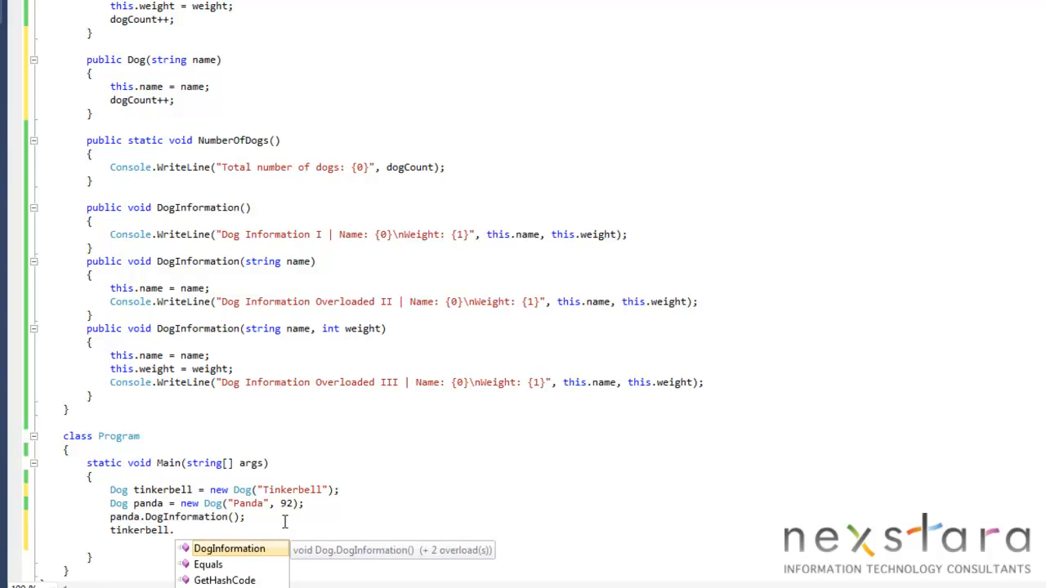
type(".DogInformation();")
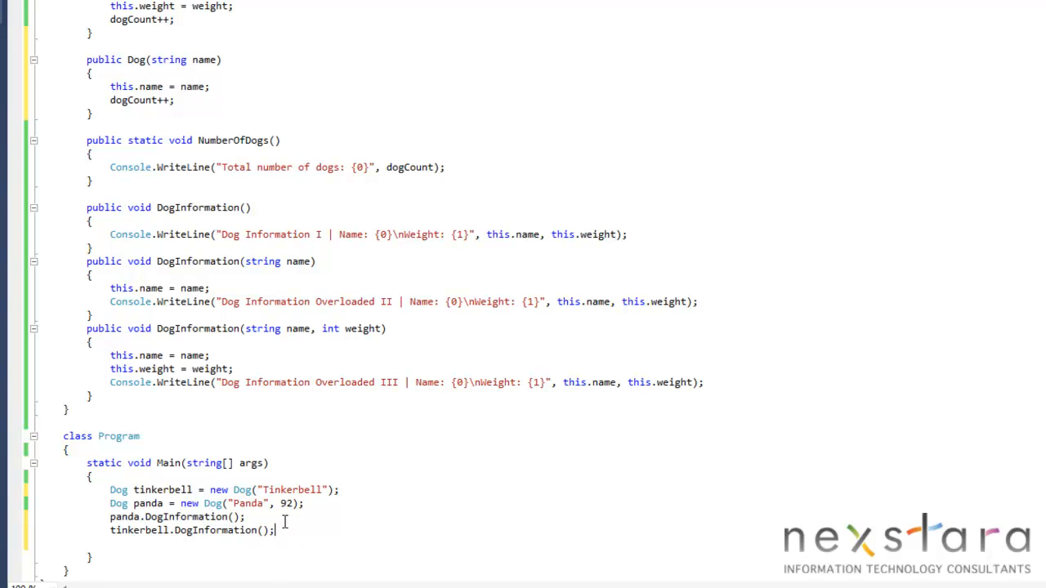